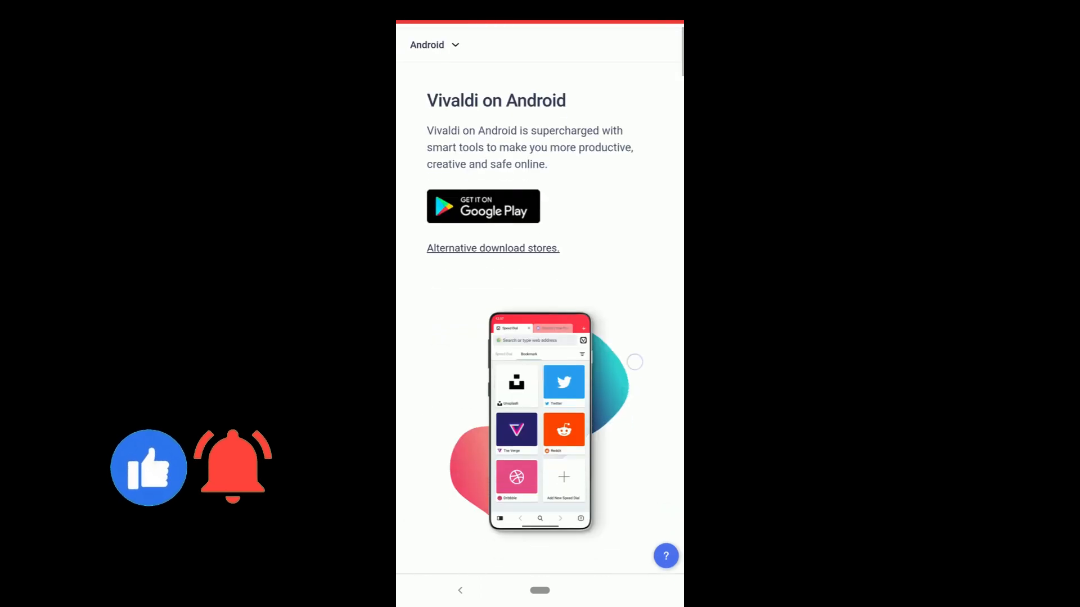
# Step: Search Google Play for 'vival' and install Vivaldi Browser - Fast & Safe
pyautogui.scroll(-3)
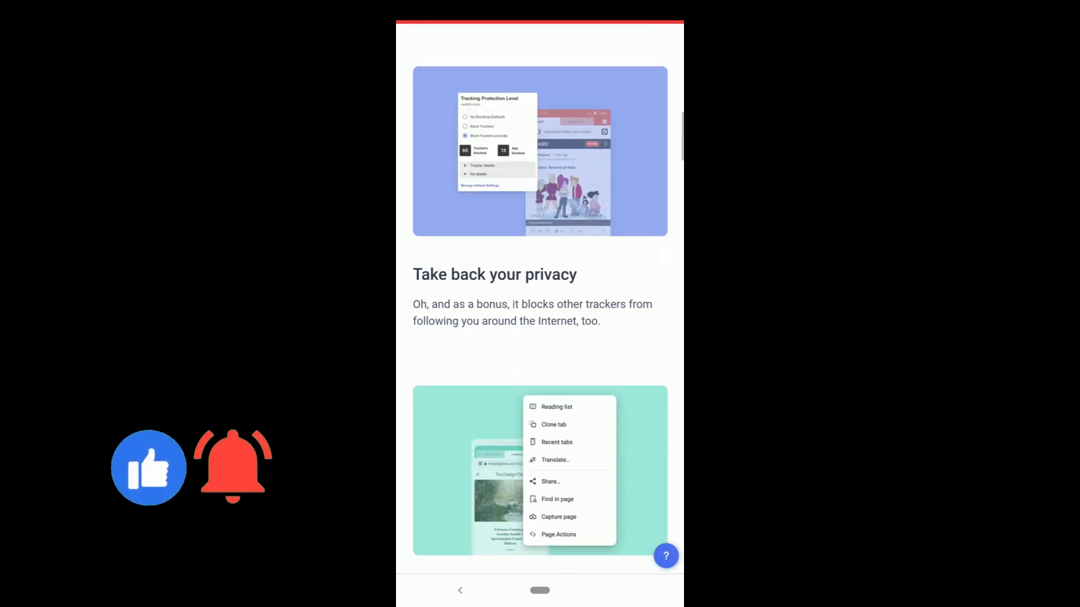
pyautogui.scroll(-3)
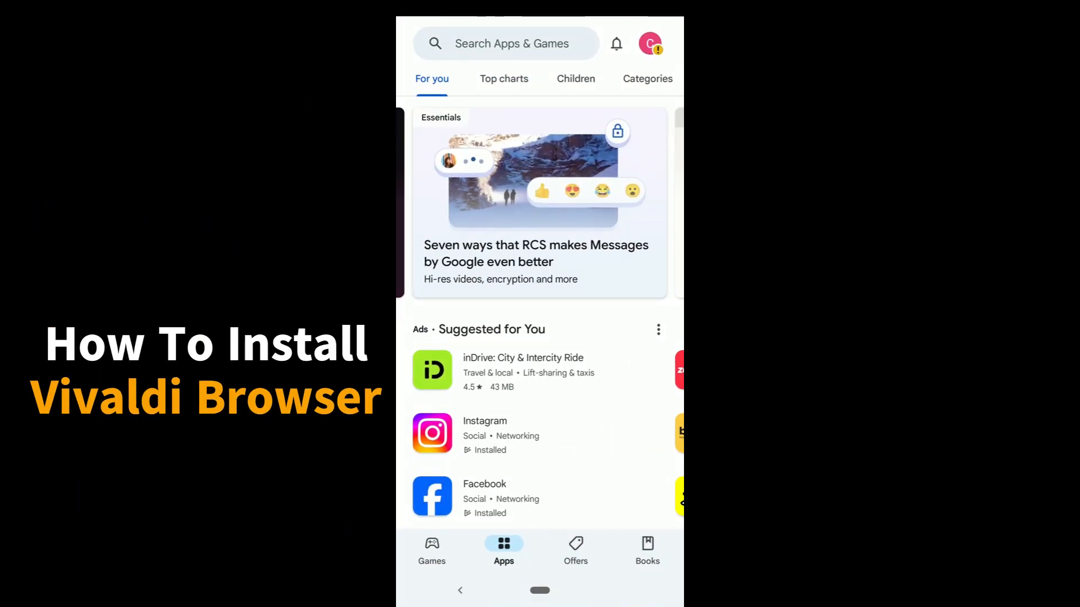
pyautogui.write('vival')
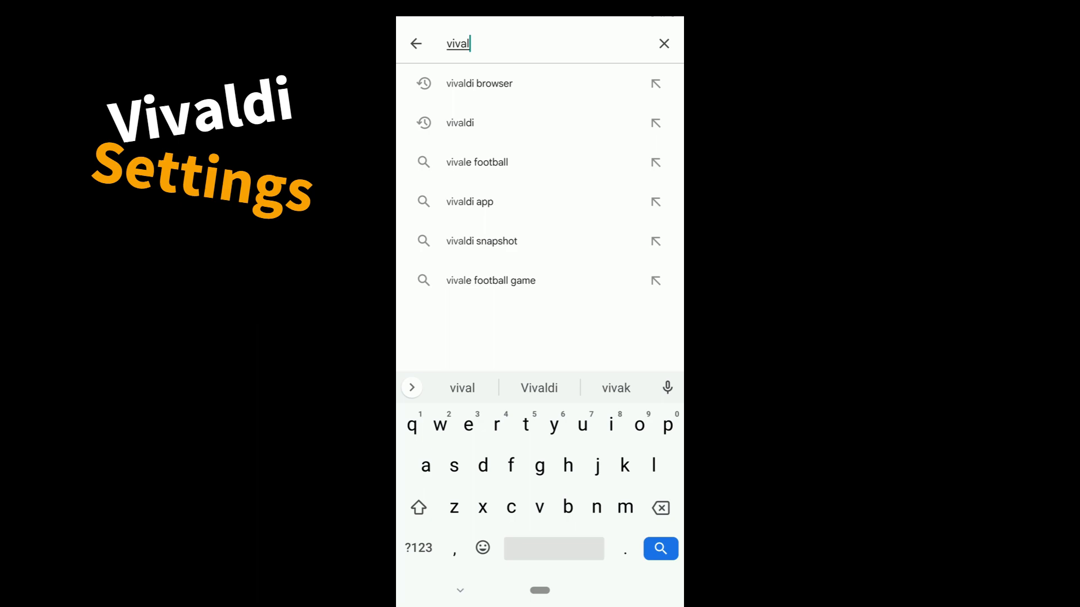
pyautogui.click(478, 84)
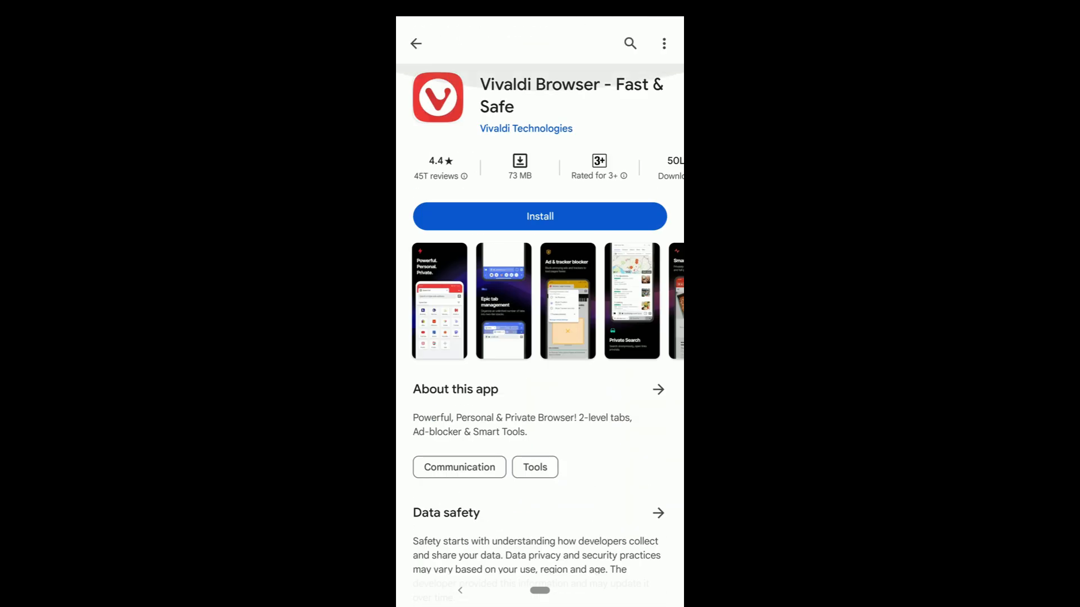
pyautogui.click(540, 215)
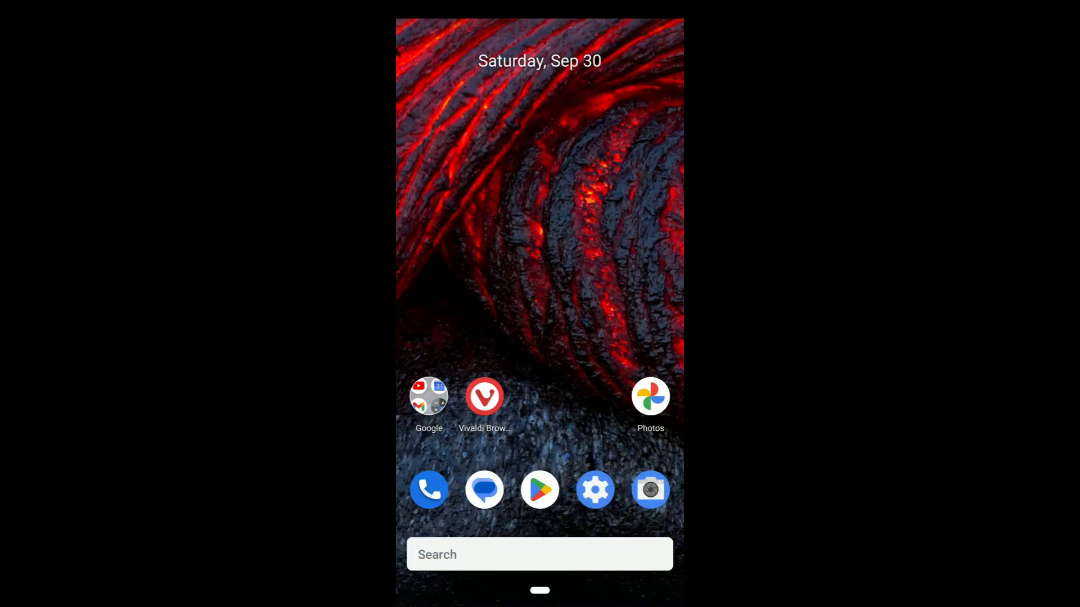
# Step: Launch Vivaldi, accept the welcome screen, and choose Customize It
pyautogui.click(484, 396)
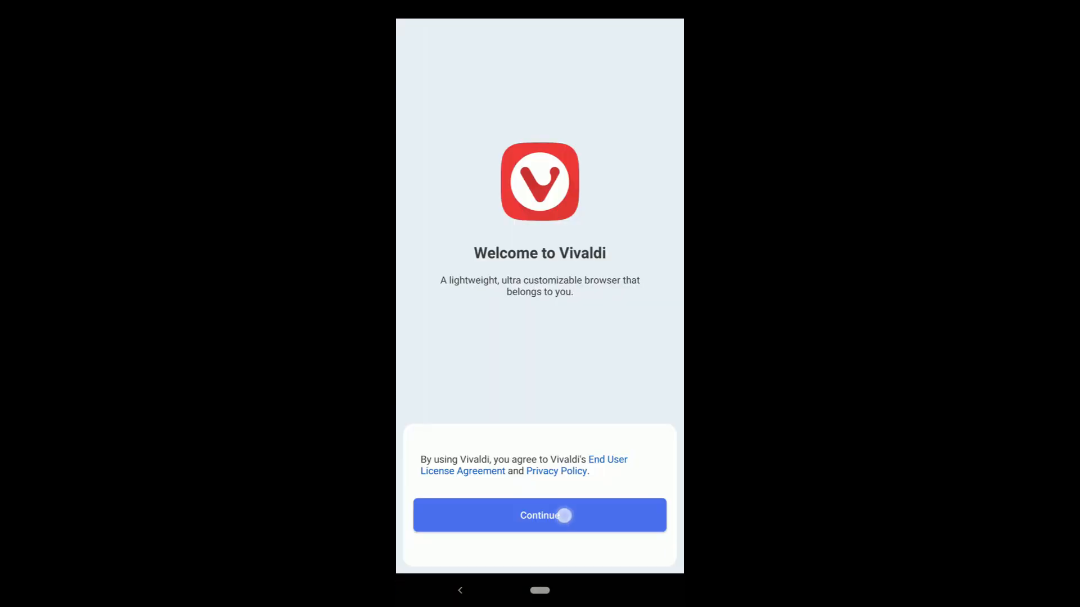
pyautogui.click(539, 515)
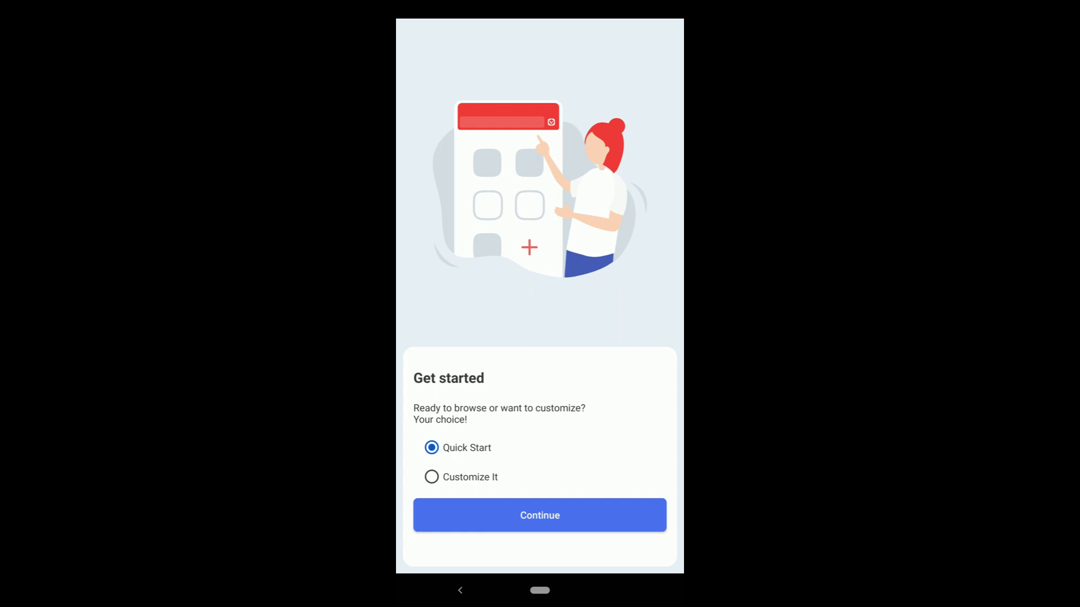
pyautogui.click(432, 477)
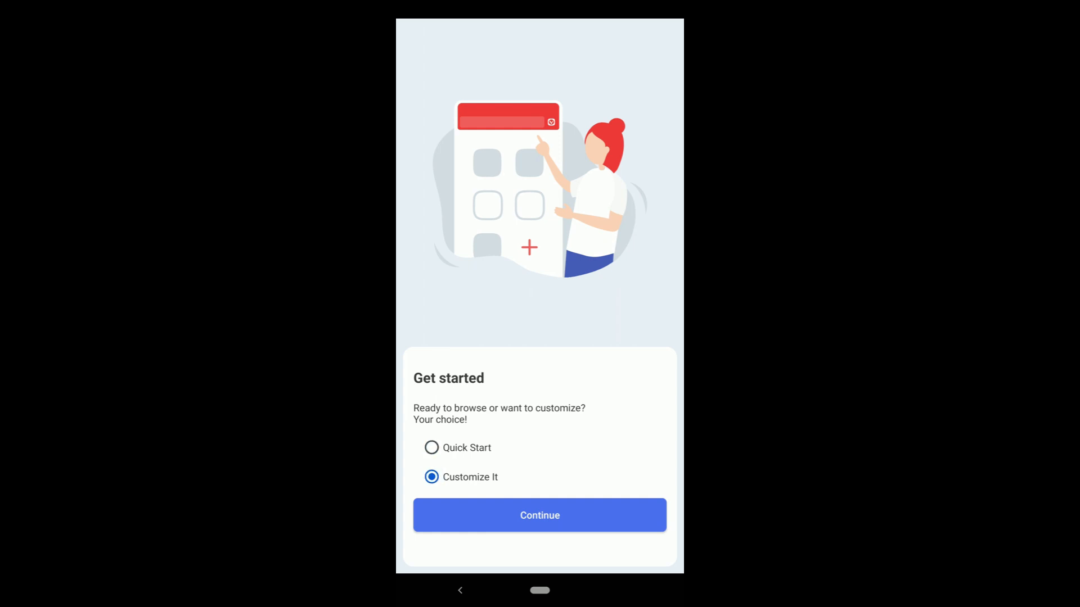
pyautogui.click(539, 515)
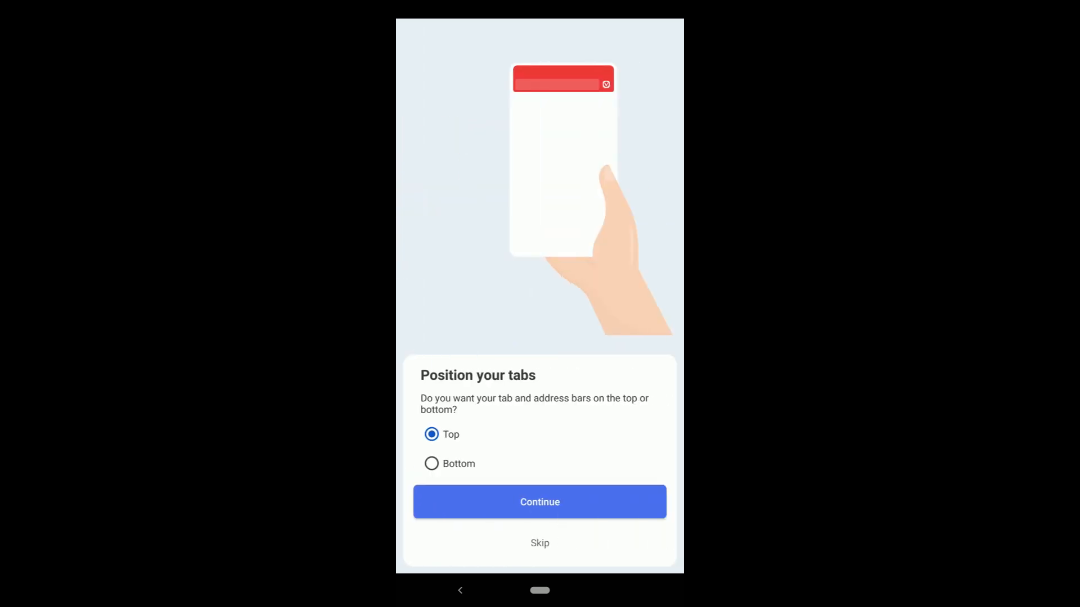
# Step: Place the tab and address bars at the bottom of the screen
pyautogui.click(432, 463)
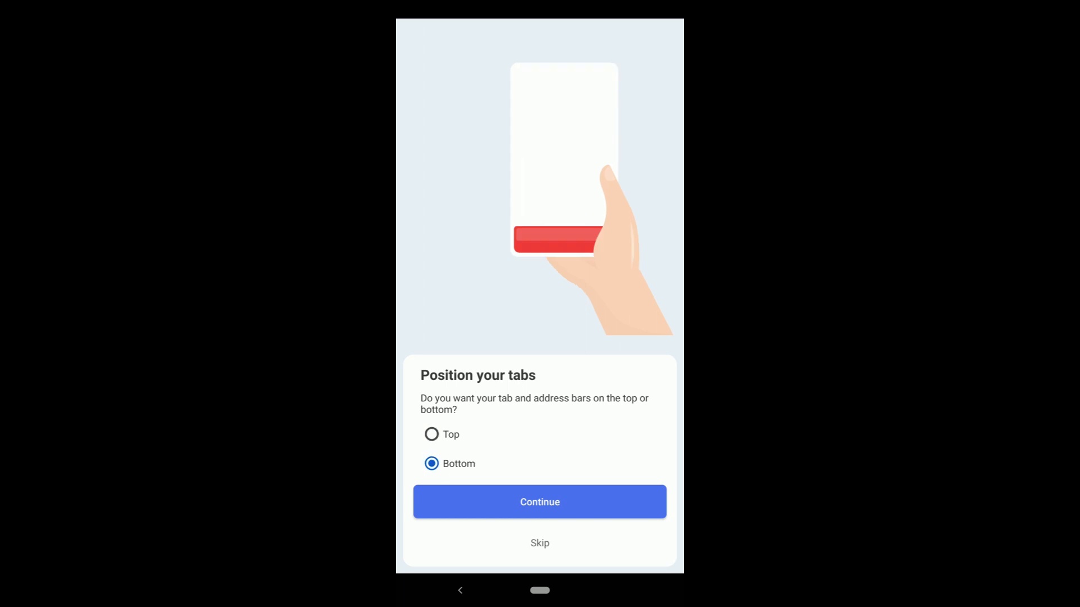
pyautogui.click(431, 435)
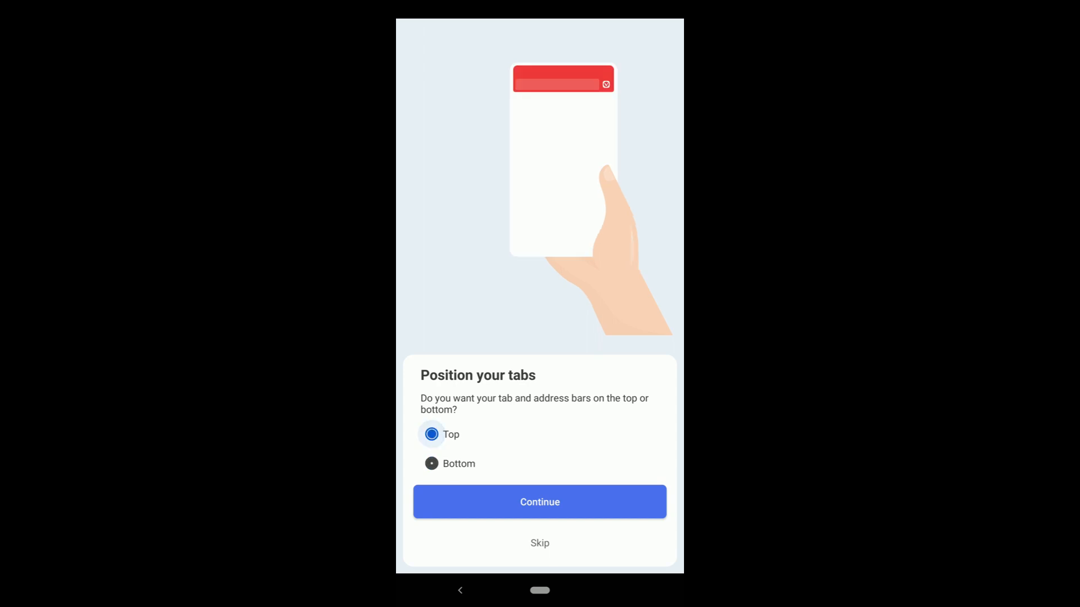
pyautogui.click(431, 463)
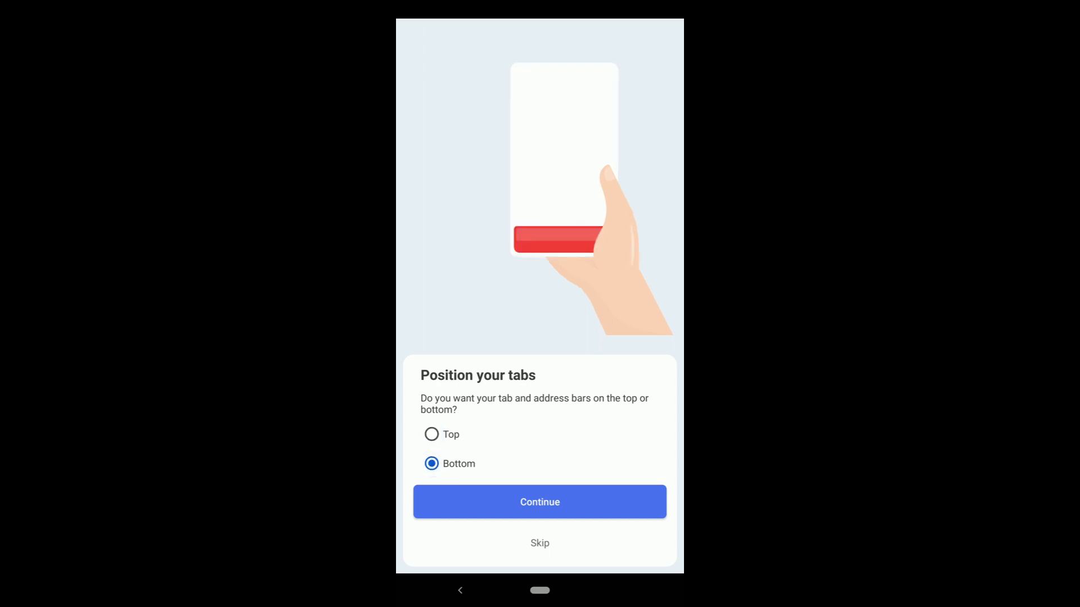
pyautogui.click(540, 501)
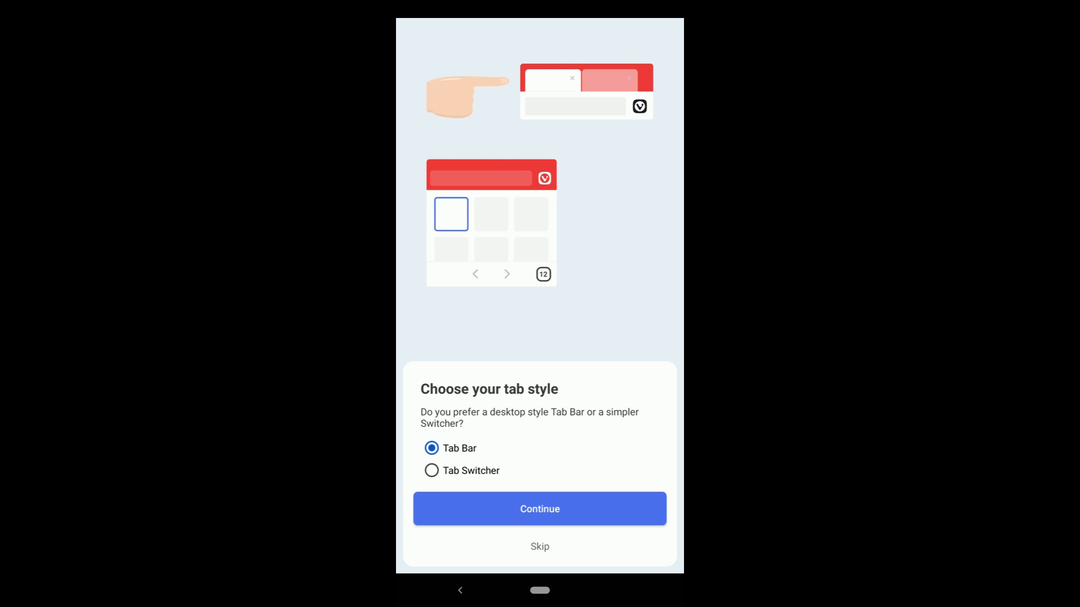
# Step: Choose the desktop-style Tab Bar as the tab style
pyautogui.click(432, 471)
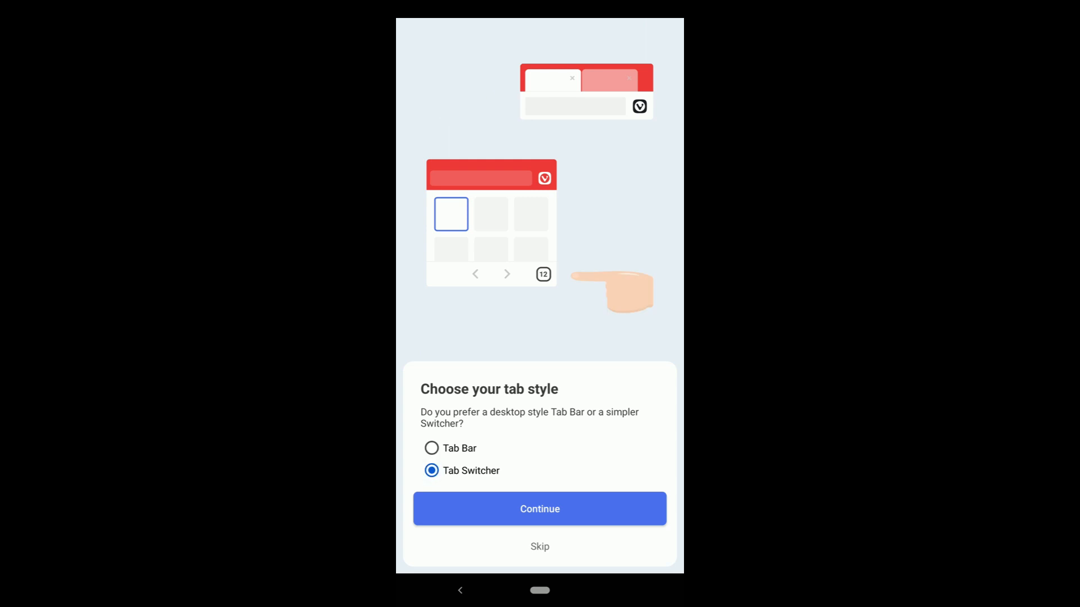
pyautogui.click(430, 448)
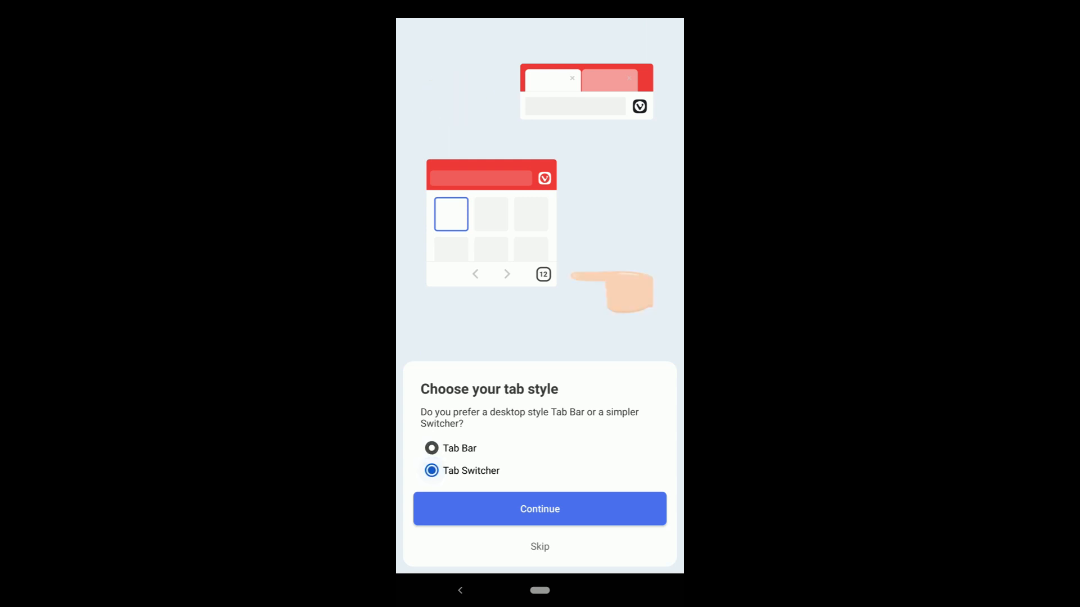
pyautogui.click(432, 448)
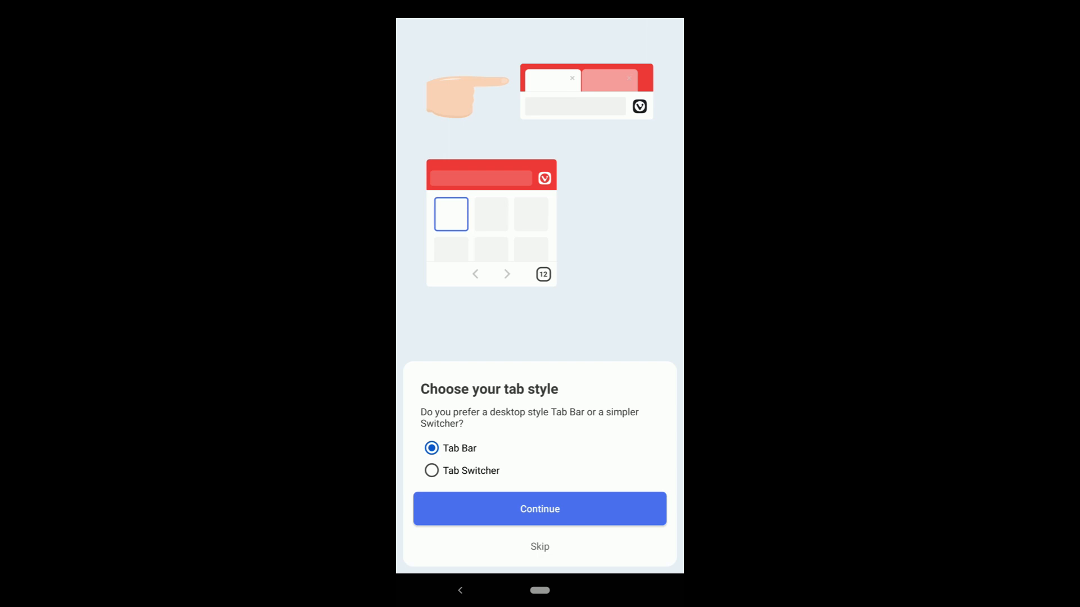
pyautogui.click(539, 509)
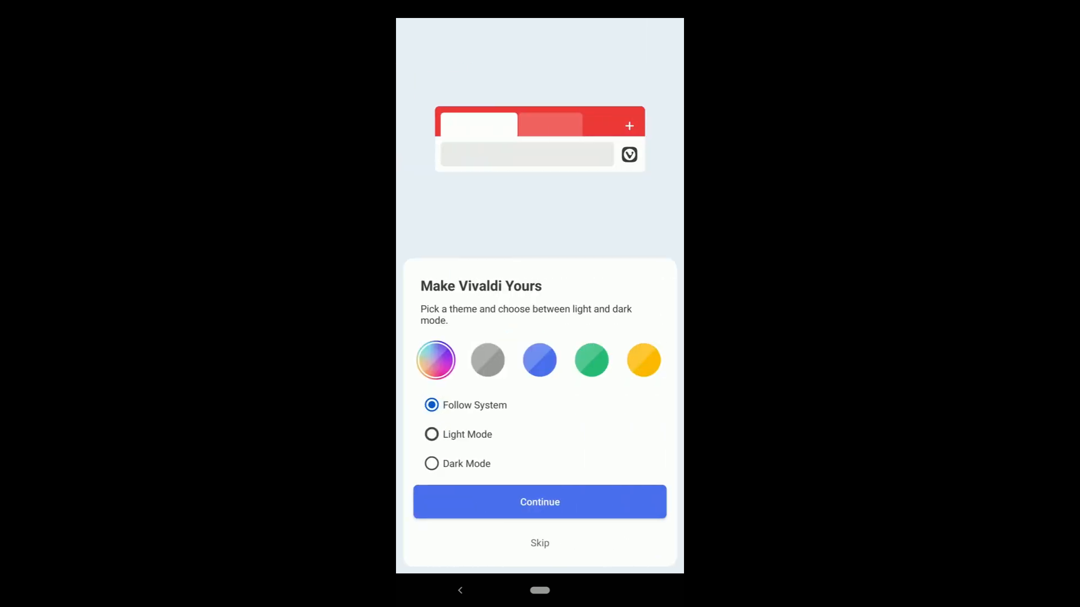
# Step: Pick the yellow browser theme after previewing green
pyautogui.click(591, 360)
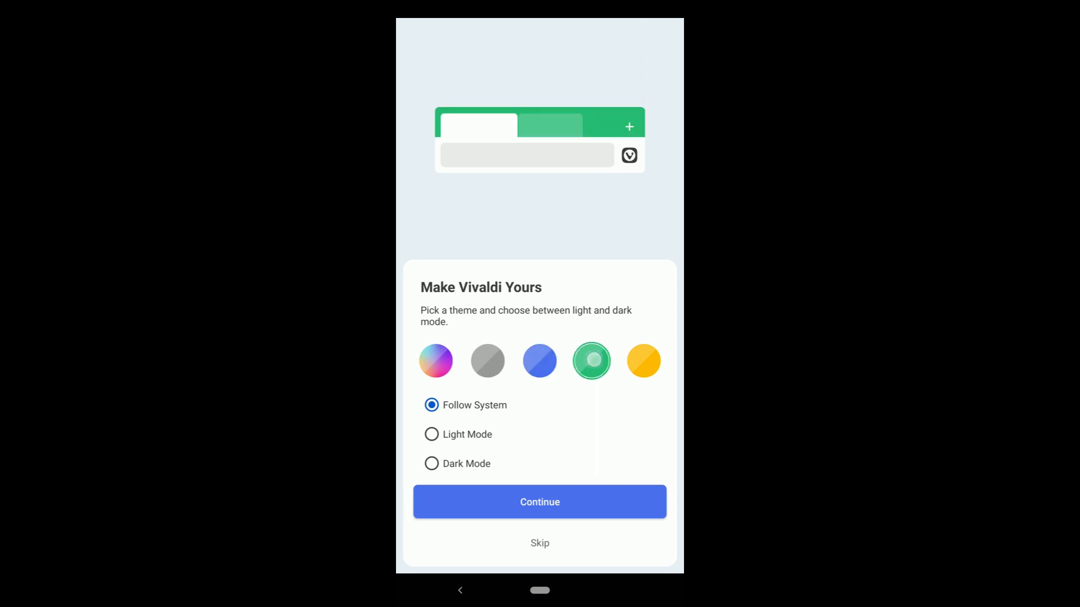
pyautogui.click(643, 360)
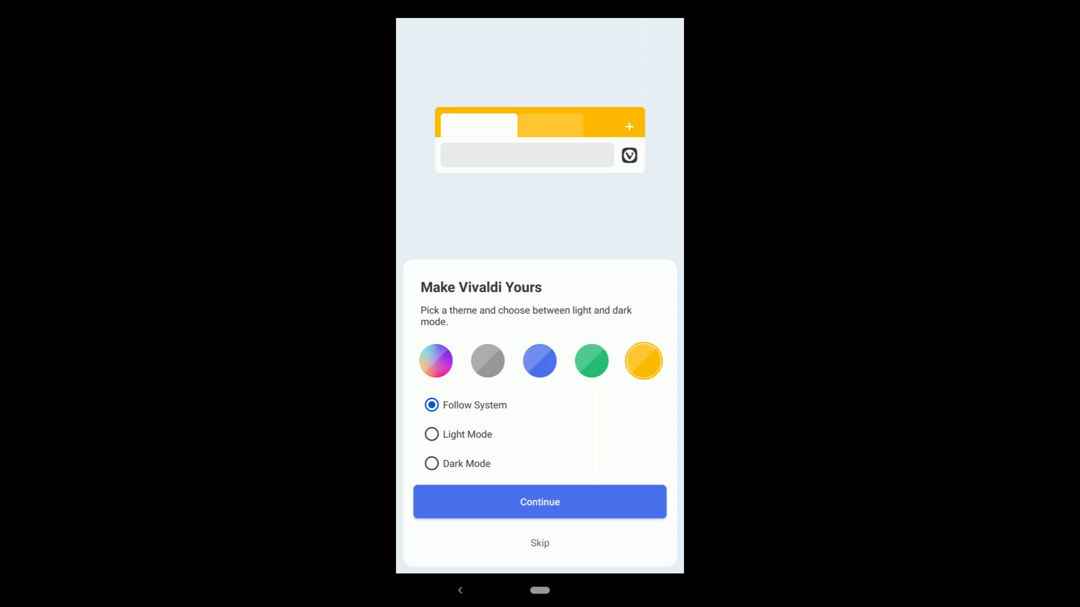
pyautogui.click(540, 501)
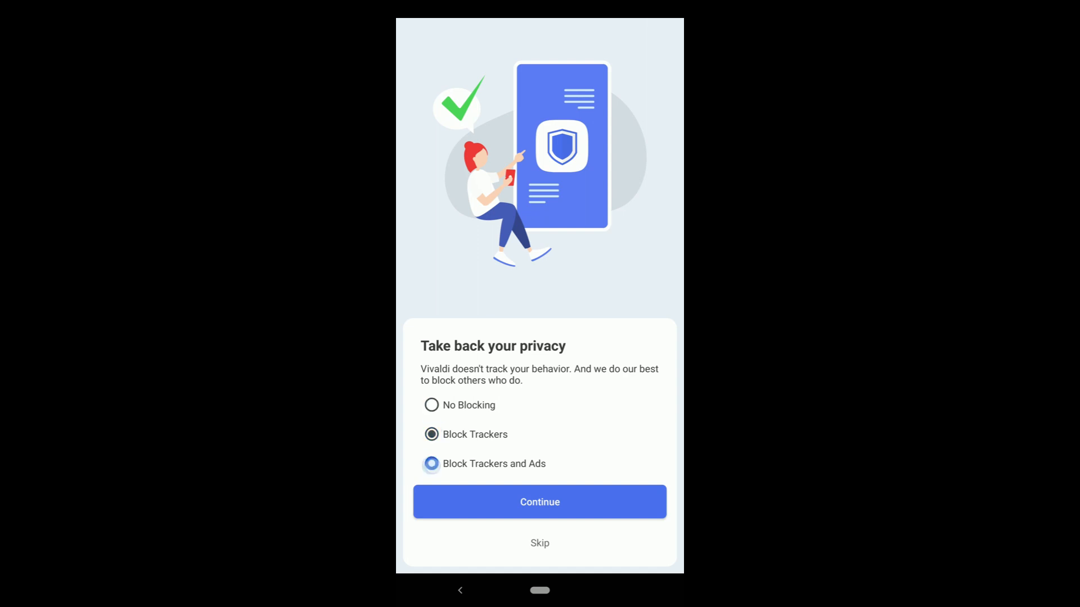
# Step: Block trackers and ads, then view the 'ready to browse' Get Started page
pyautogui.click(431, 463)
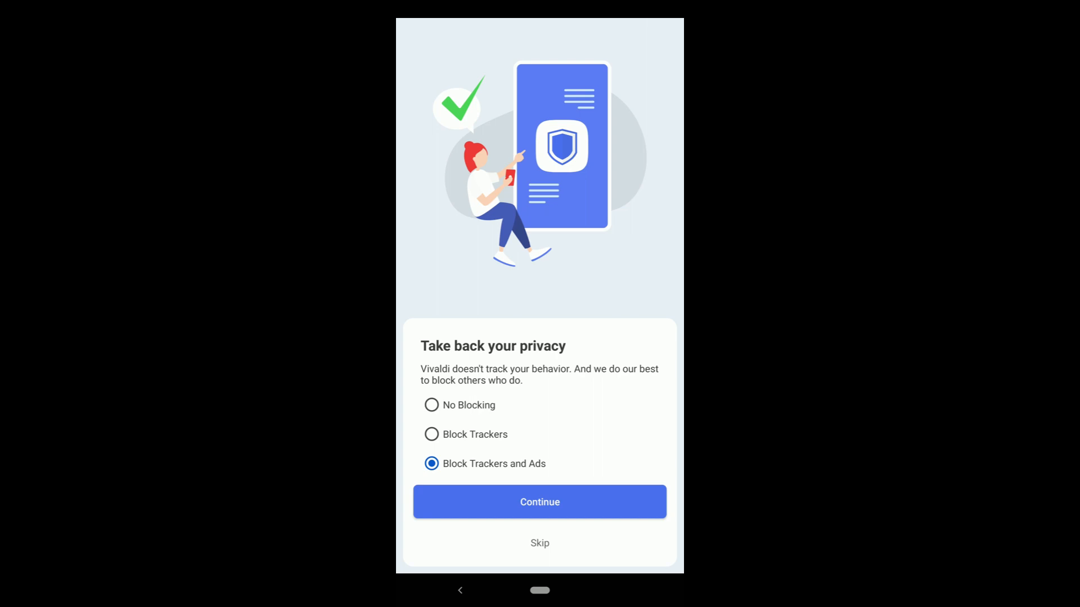
pyautogui.click(539, 501)
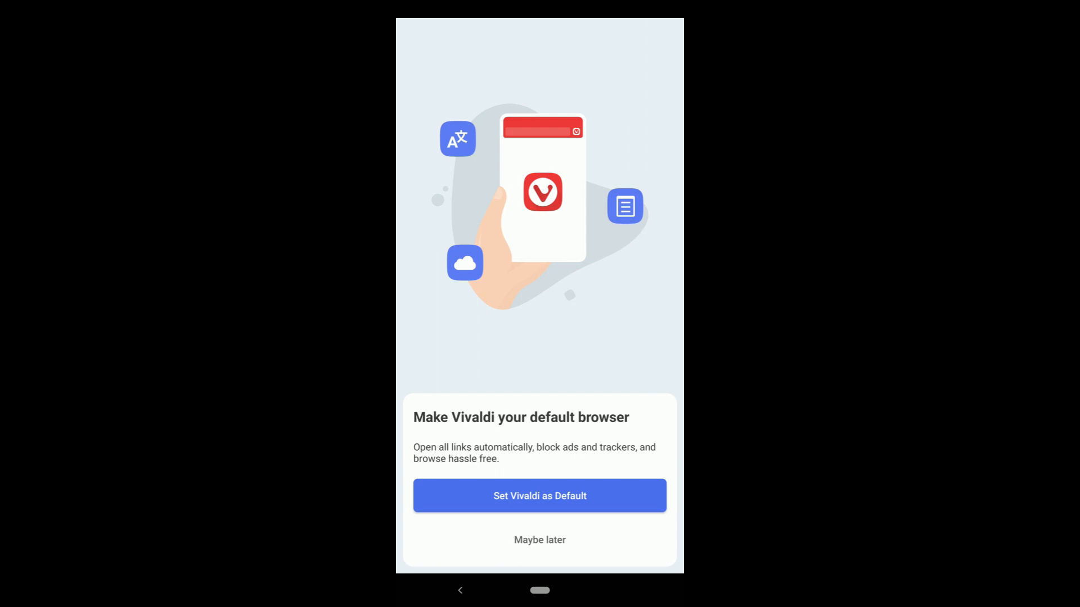
pyautogui.click(566, 540)
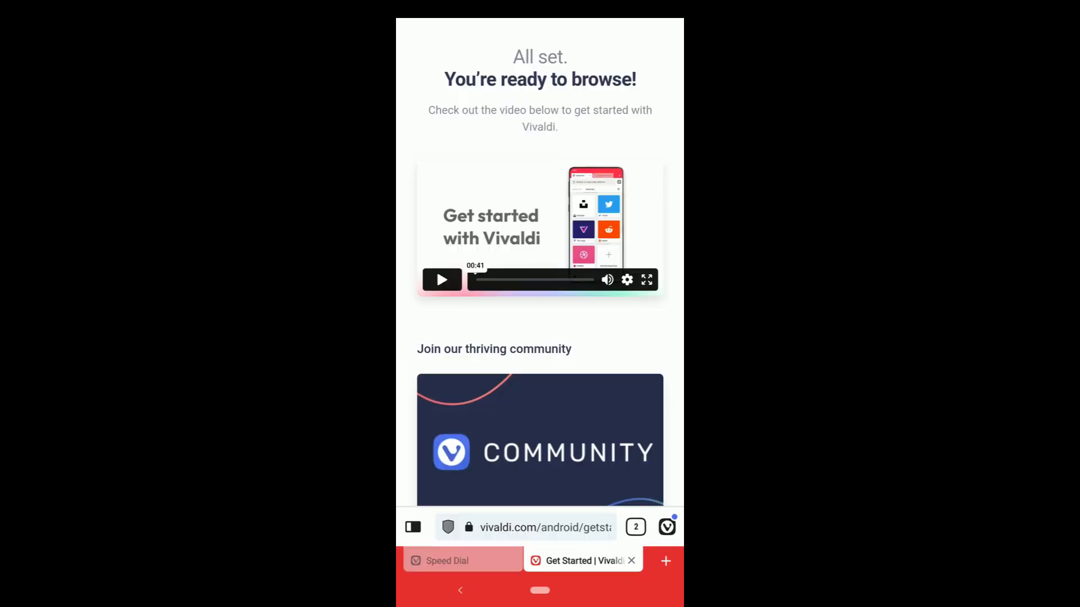
pyautogui.scroll(-3)
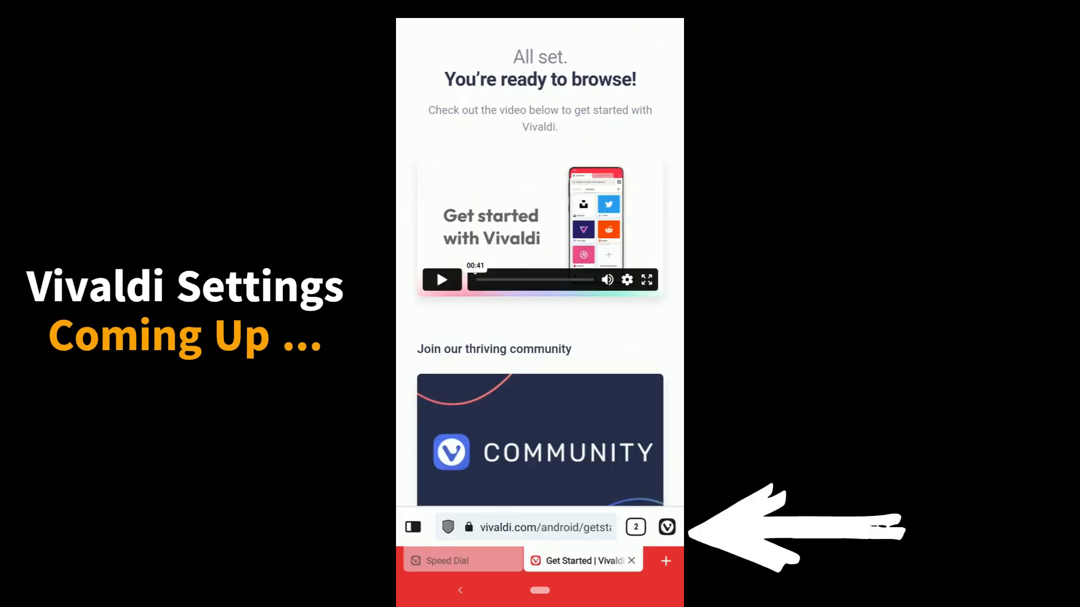
# Step: Switch the default search engine from Bing to DuckDuckGo in Settings
pyautogui.click(665, 527)
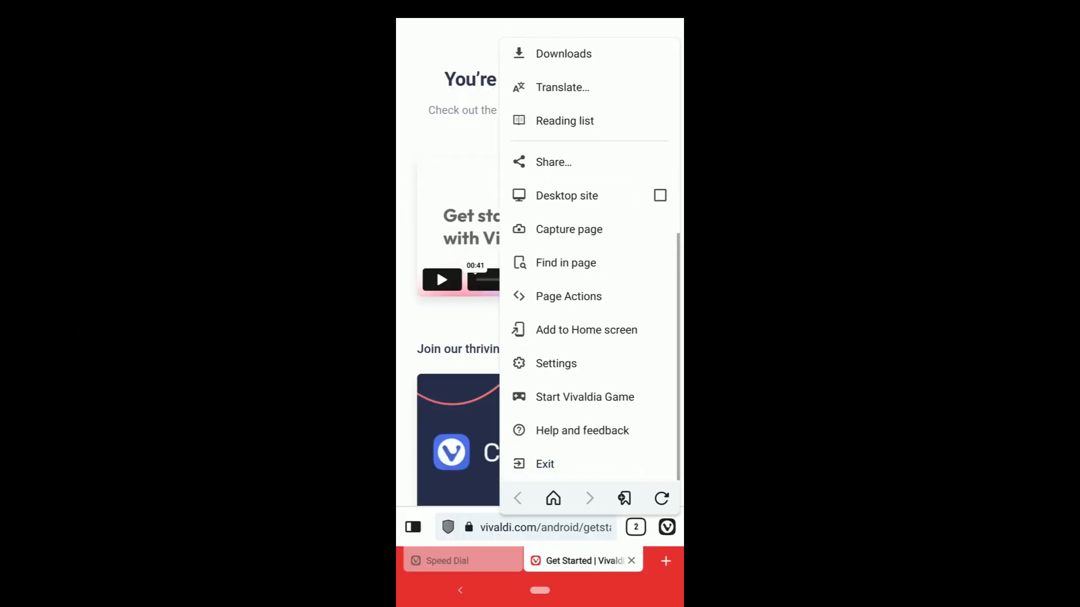
pyautogui.click(556, 363)
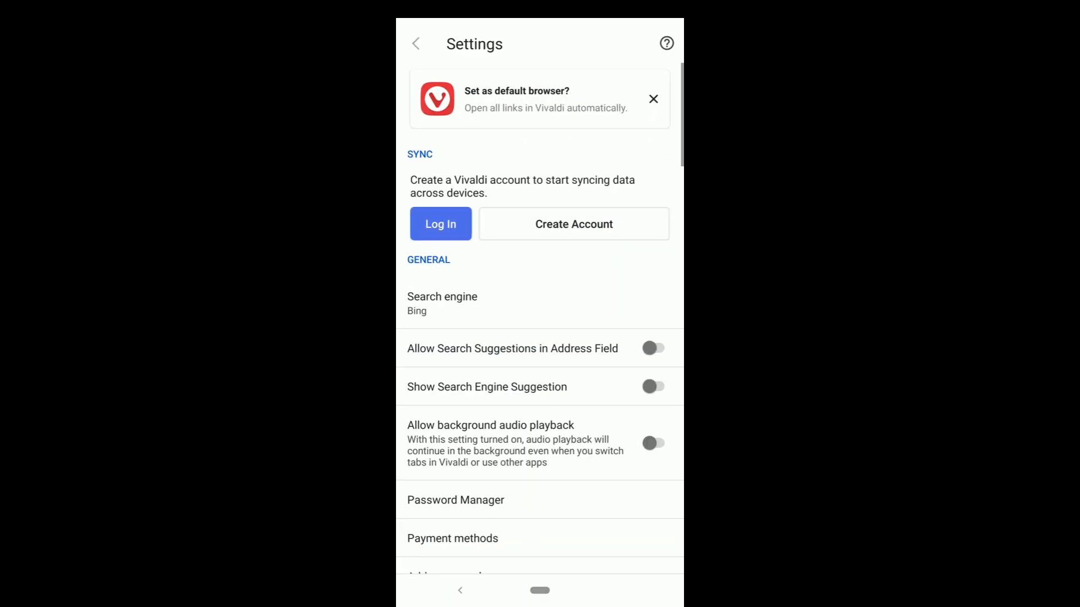
pyautogui.click(442, 303)
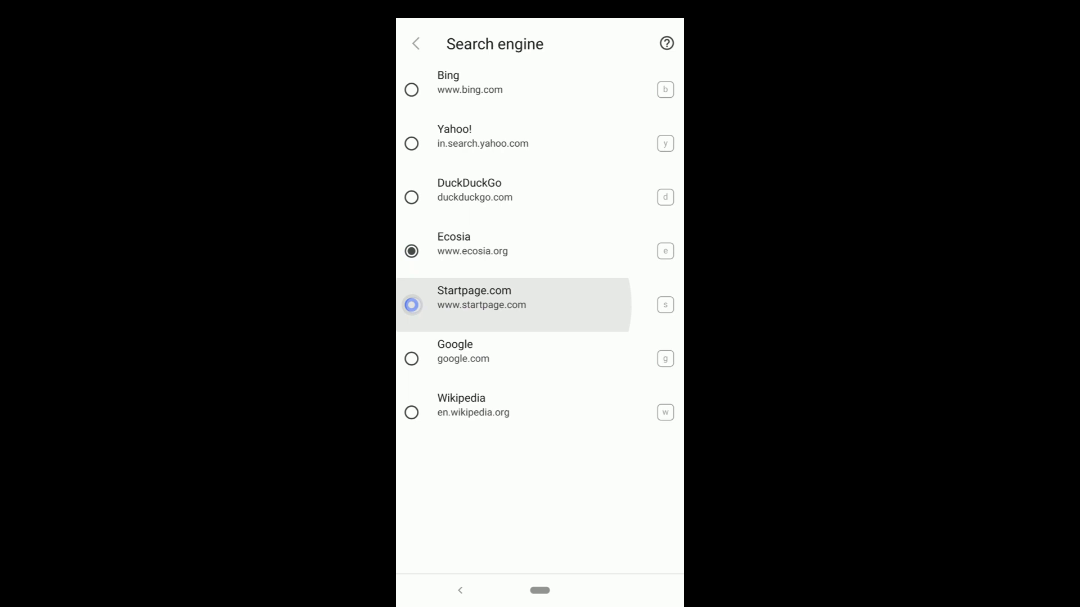
pyautogui.click(411, 197)
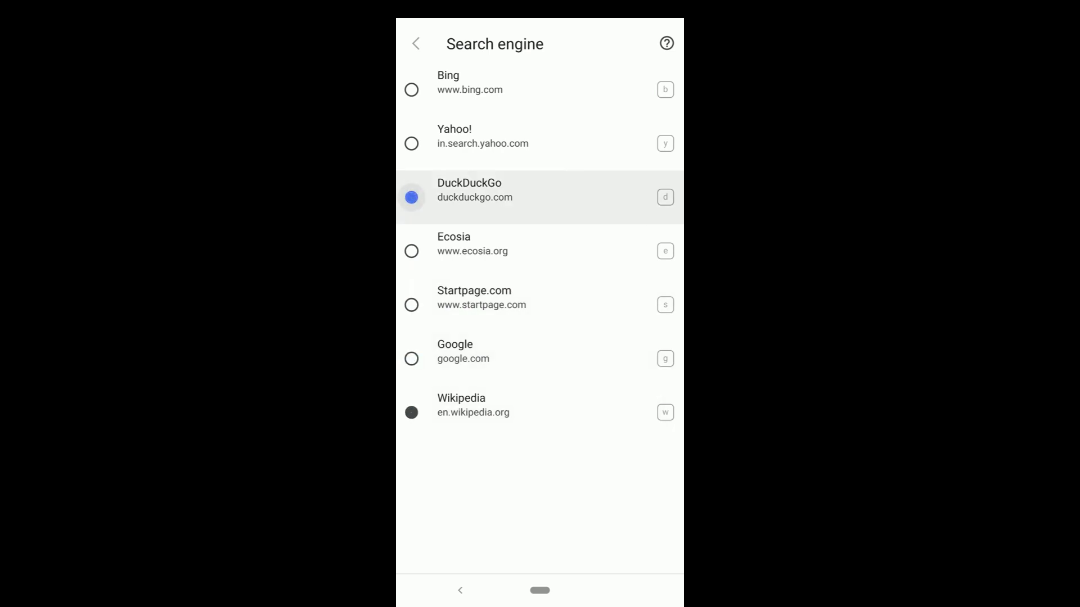
pyautogui.click(415, 43)
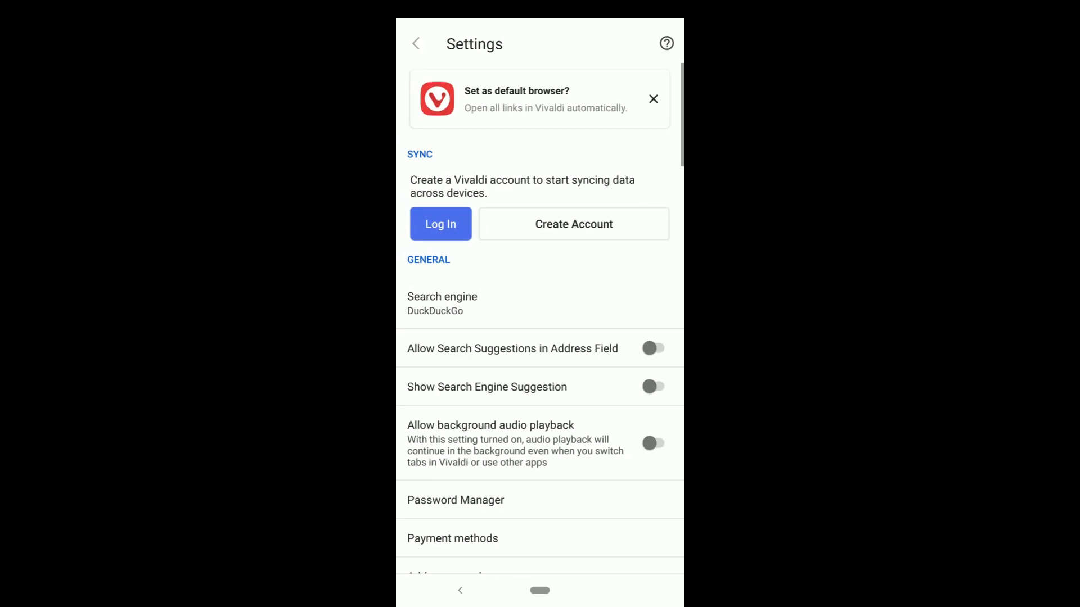
pyautogui.scroll(-3)
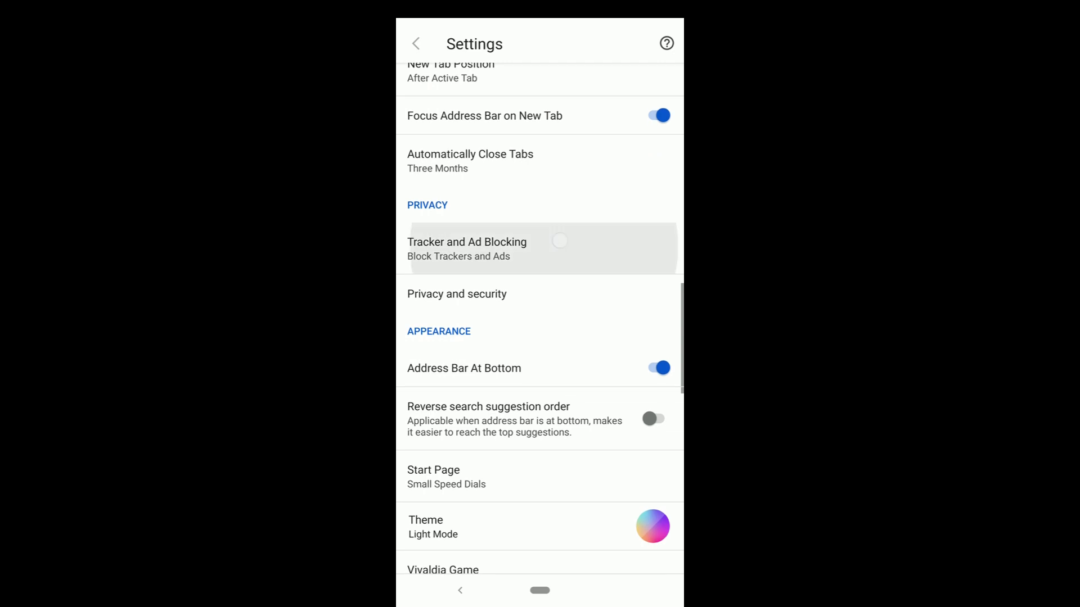
# Step: Enable secure connections and Do Not Track, and disable WebRTC IP broadcasting
pyautogui.click(457, 294)
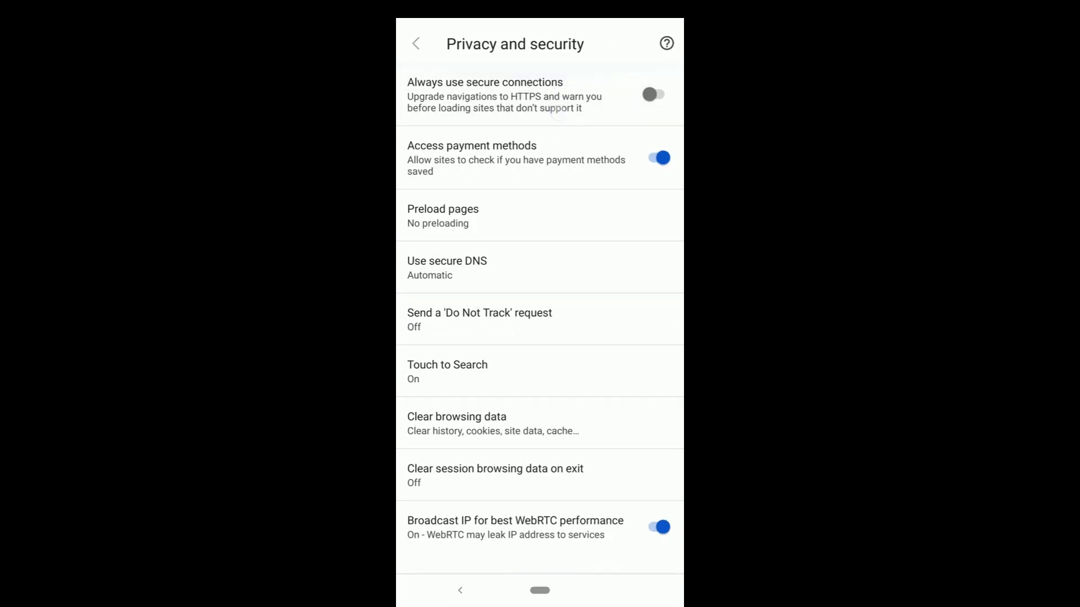
pyautogui.click(653, 94)
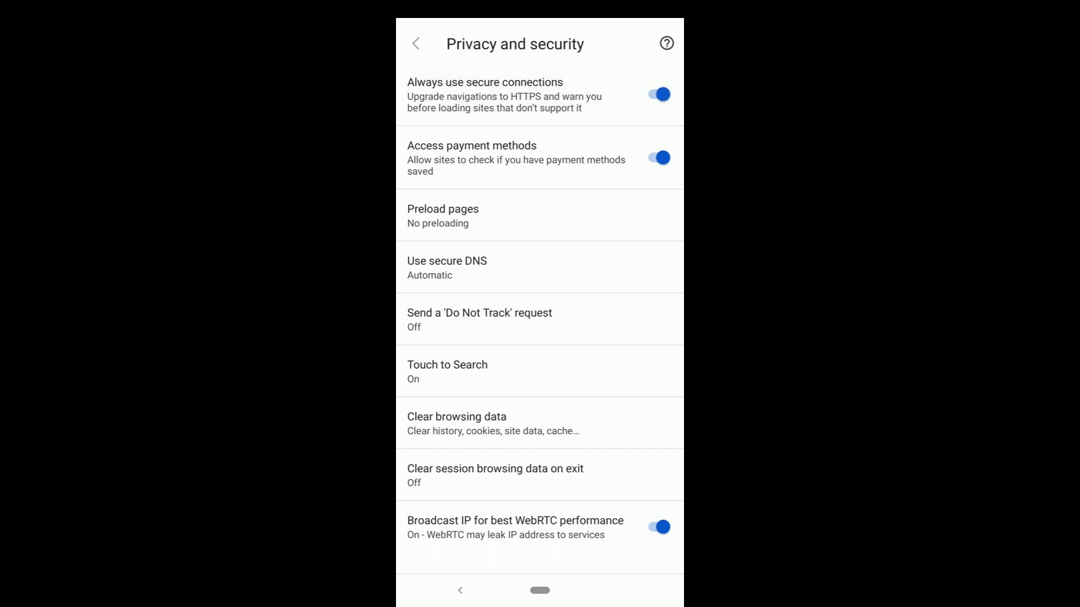
pyautogui.click(478, 319)
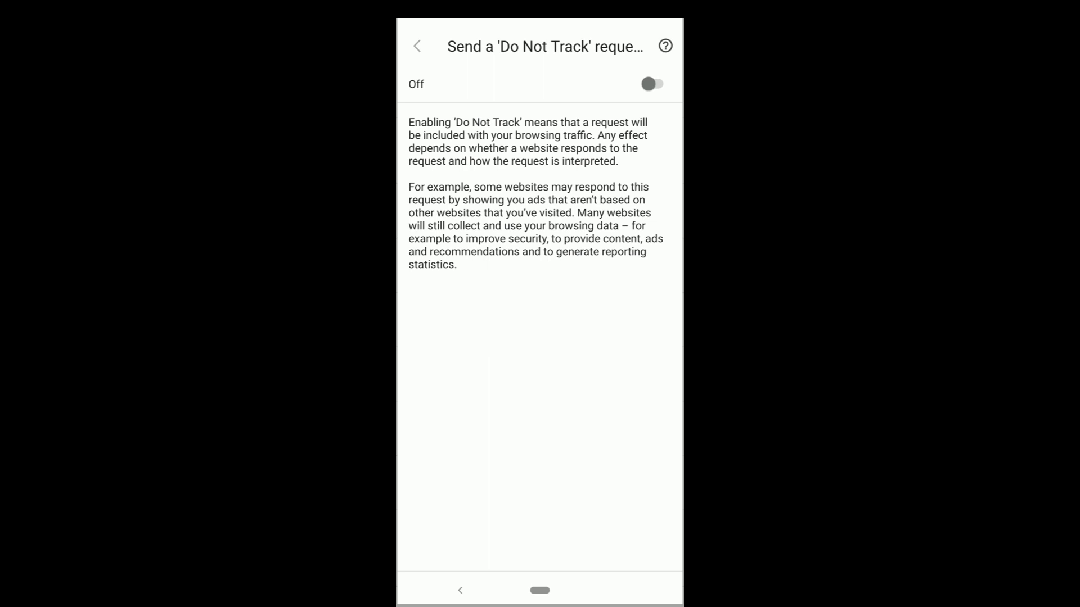
pyautogui.click(650, 83)
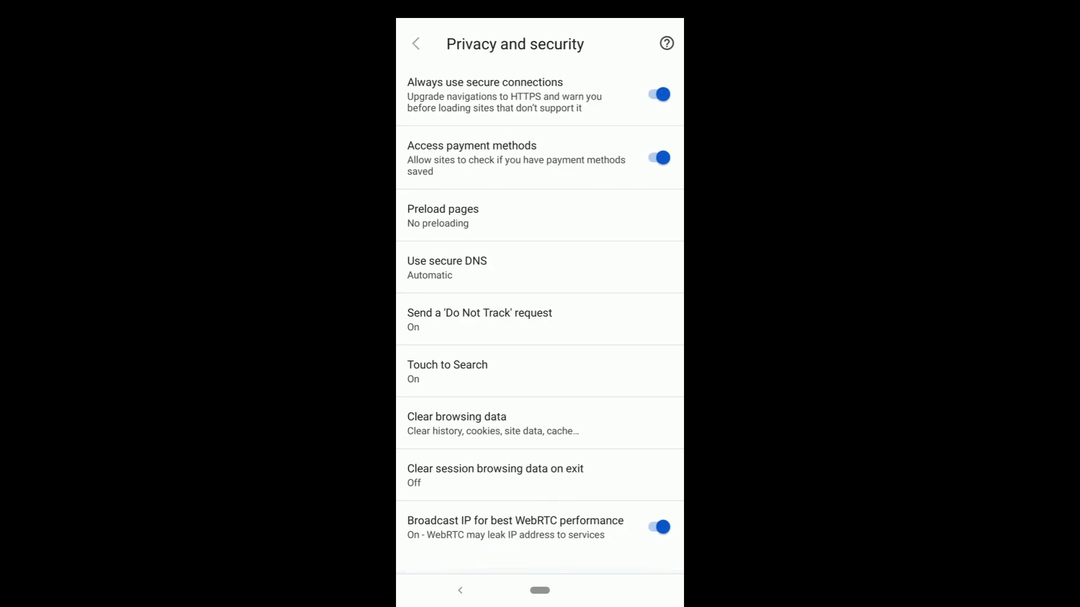
pyautogui.click(540, 527)
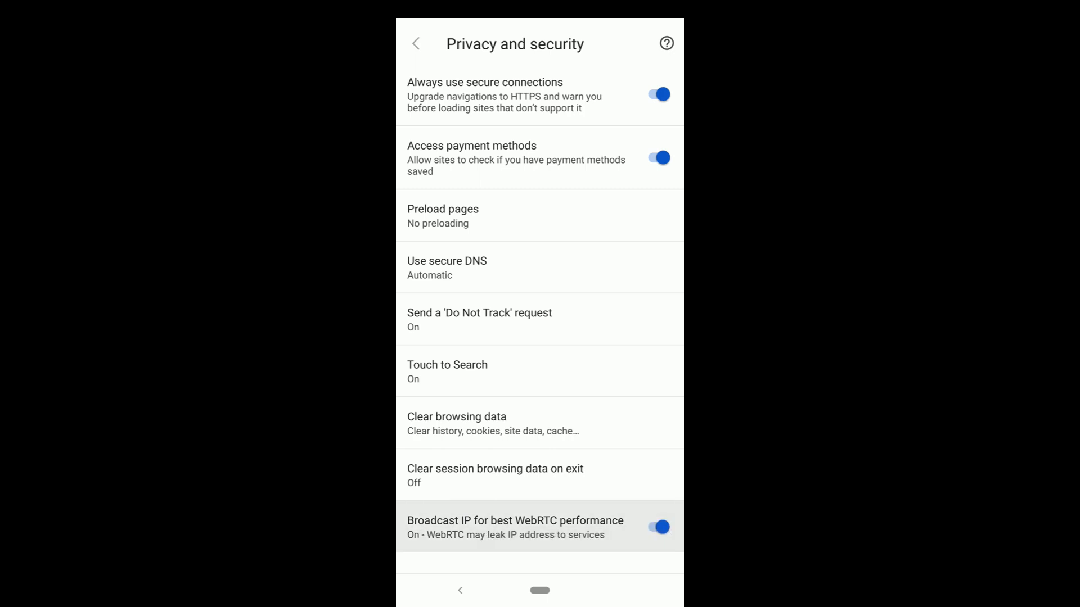
pyautogui.click(657, 527)
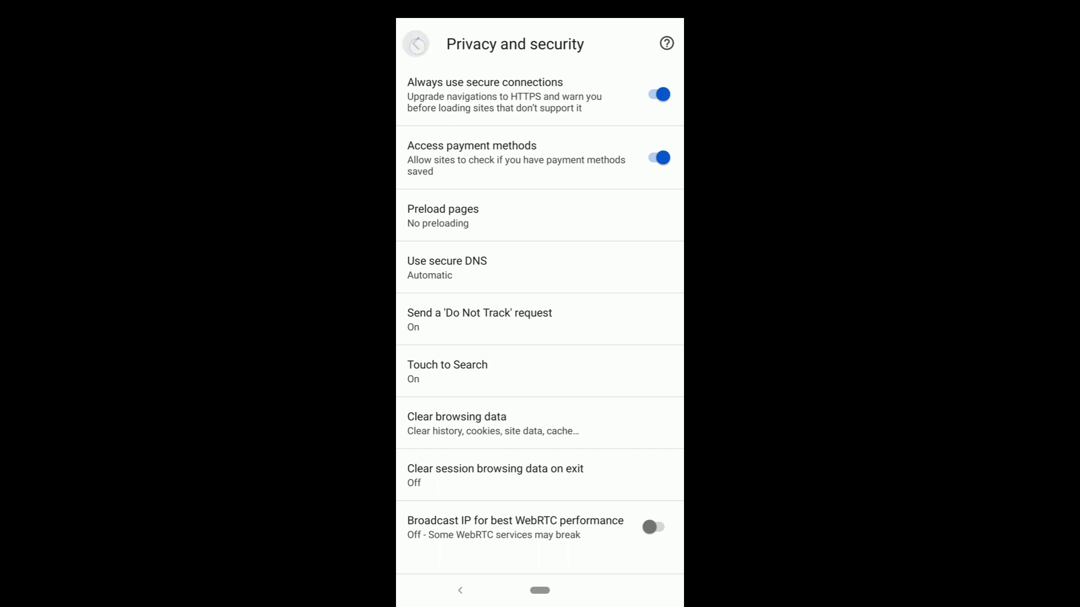
pyautogui.click(416, 43)
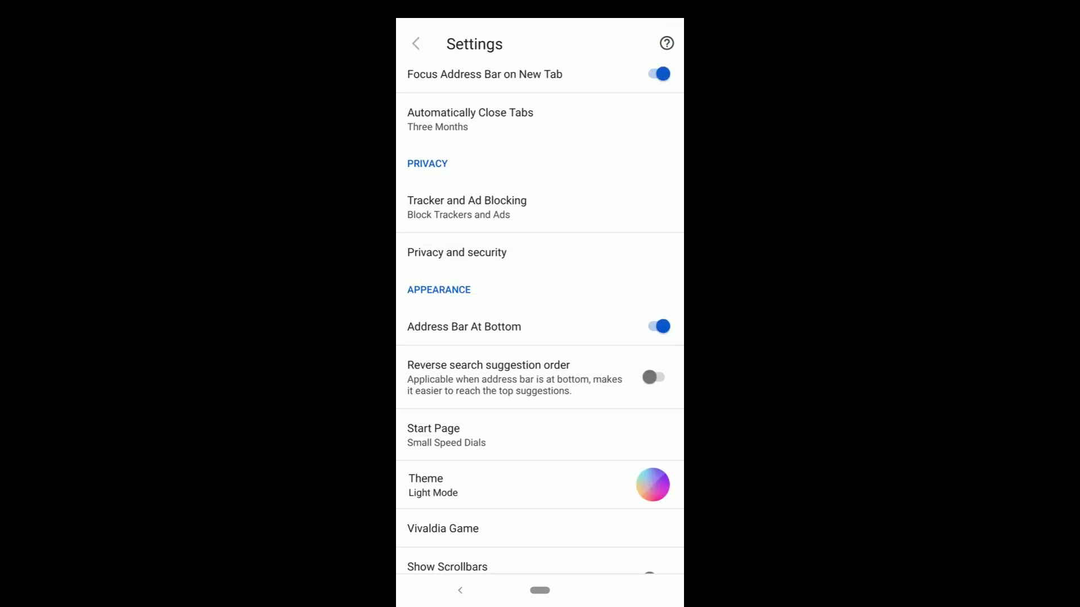
# Step: Turn off Address Bar At Bottom and leave the theme options unchanged
pyautogui.click(653, 326)
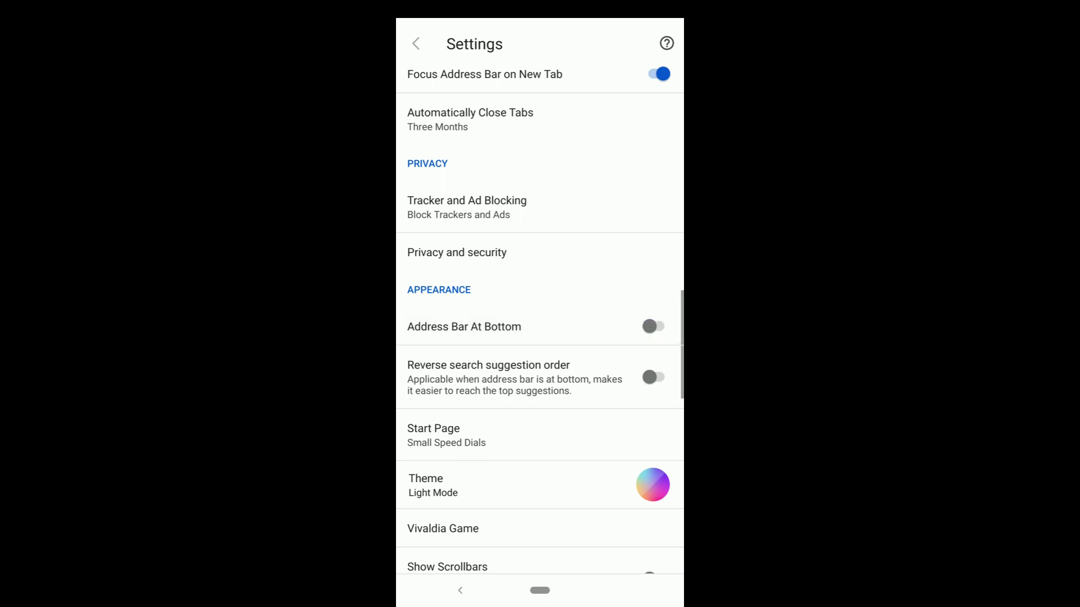
pyautogui.click(653, 326)
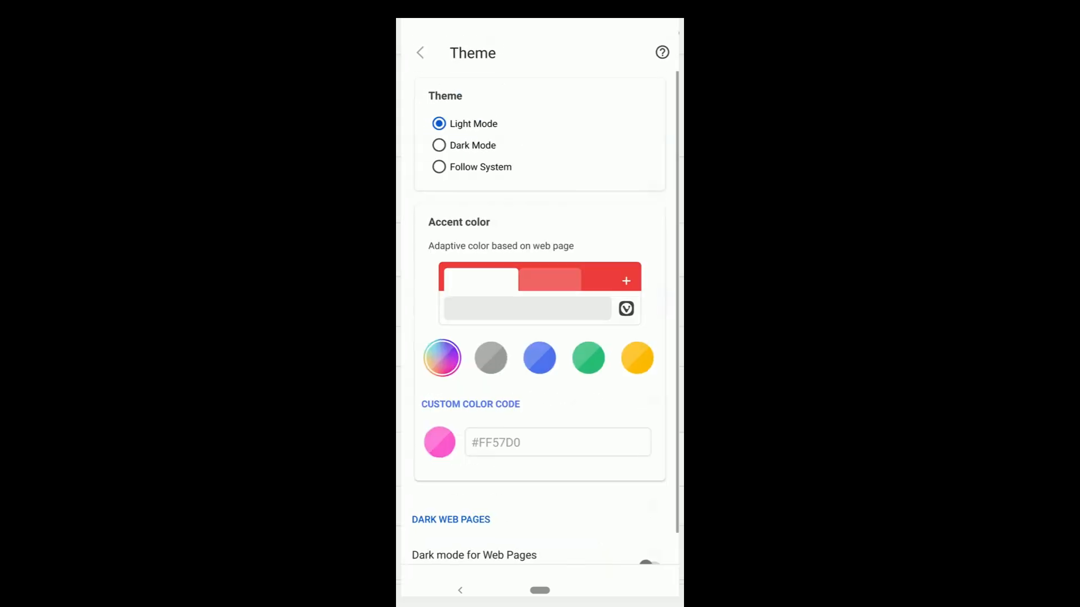
pyautogui.click(420, 53)
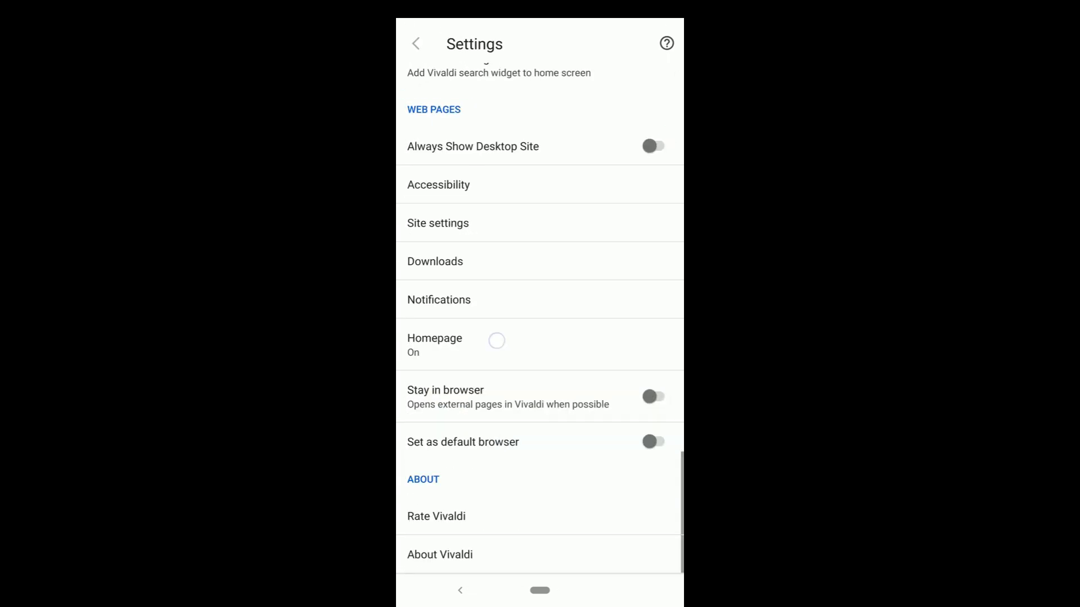
# Step: Set a custom YouTube web address as the homepage, then browse Vivaldi's site
pyautogui.click(434, 345)
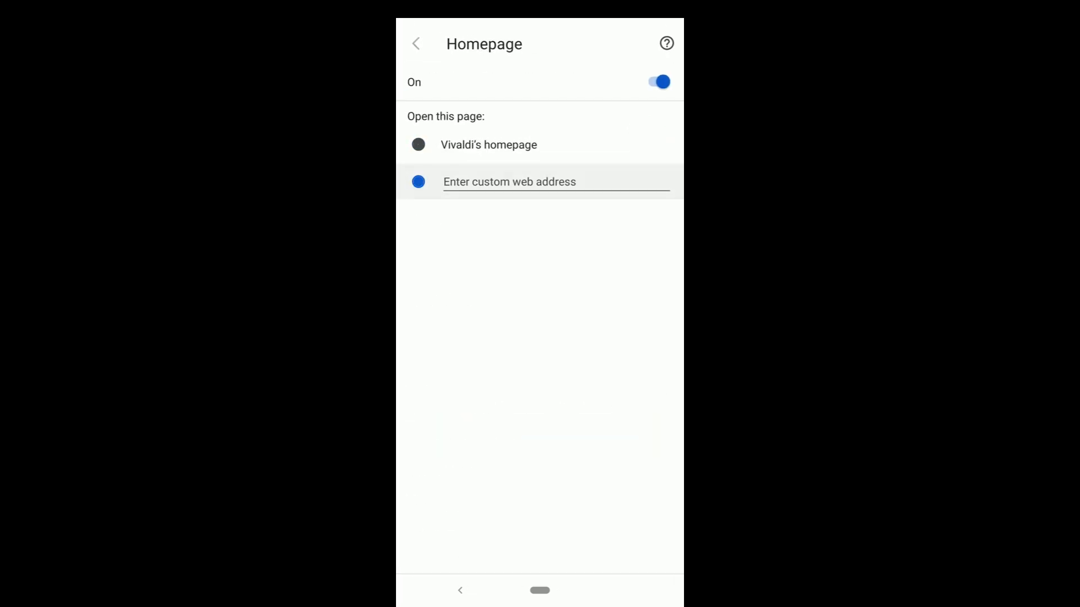
pyautogui.write('www.youtube.co')
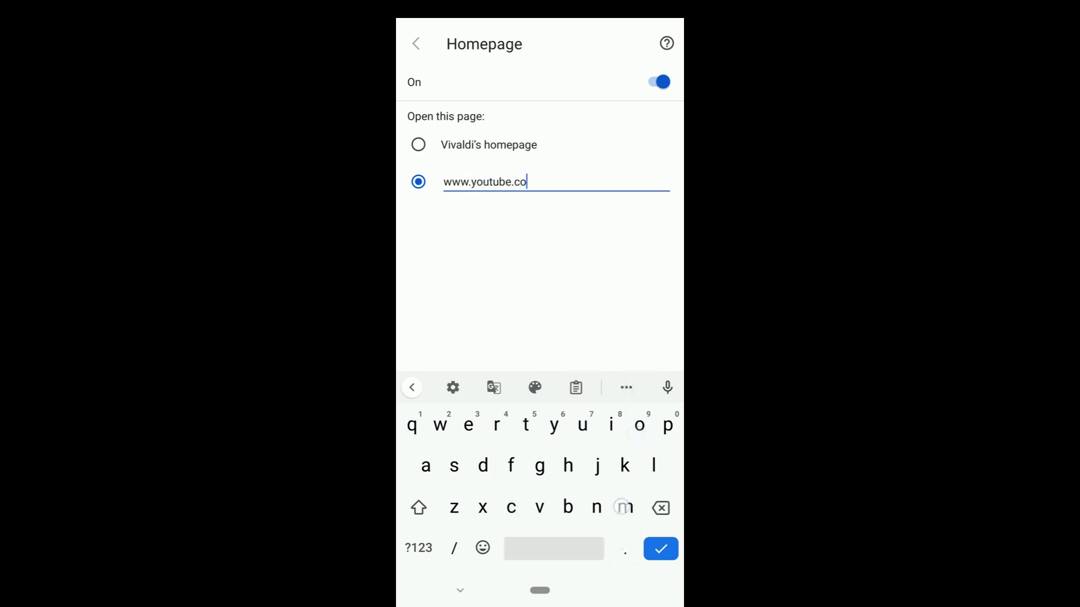
pyautogui.click(416, 43)
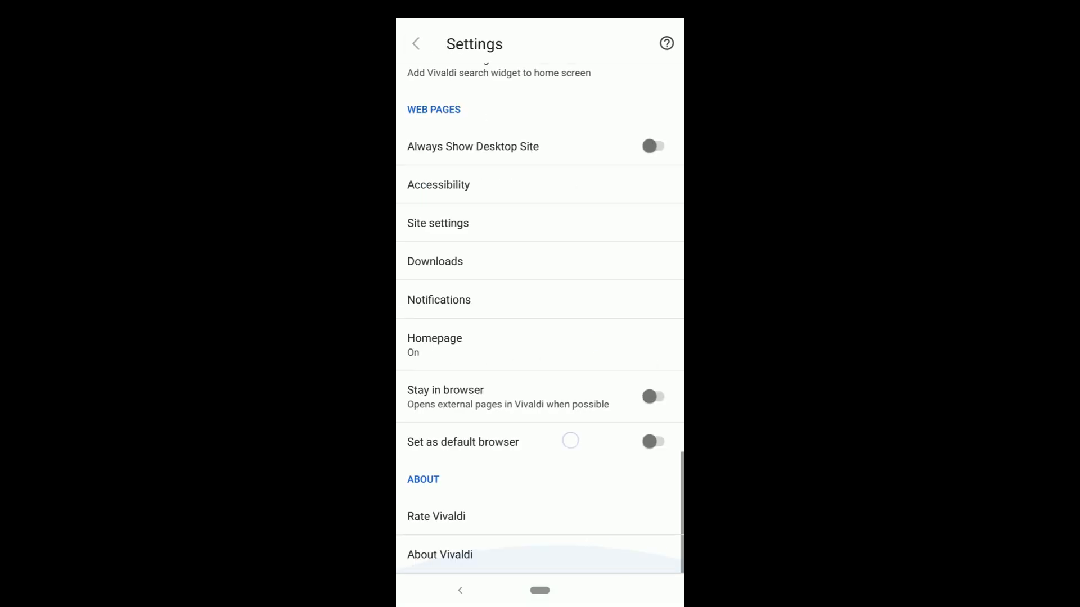
pyautogui.scroll(-3)
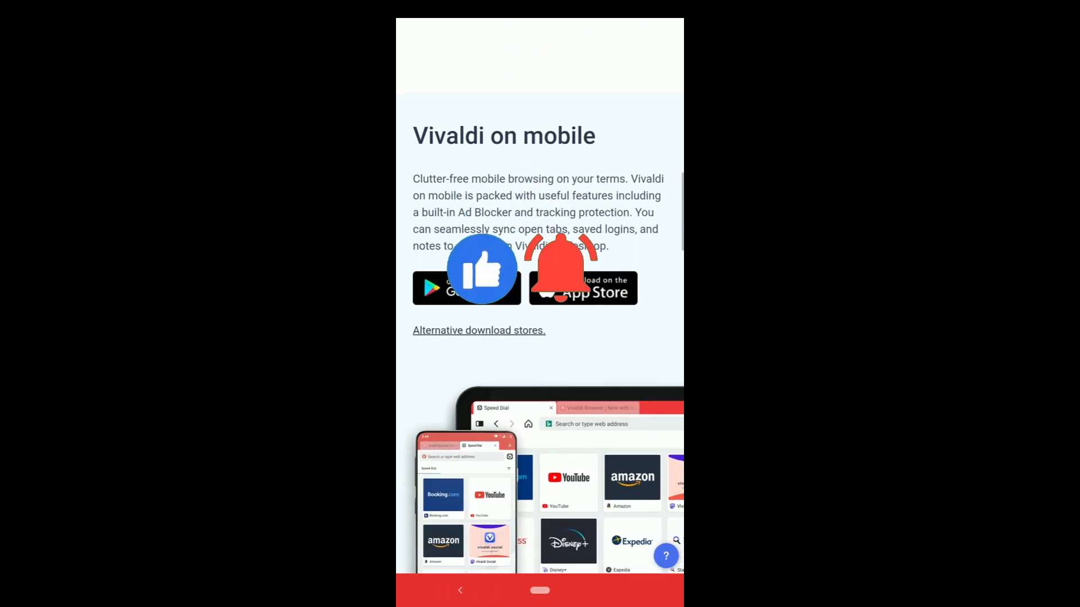
pyautogui.scroll(-3)
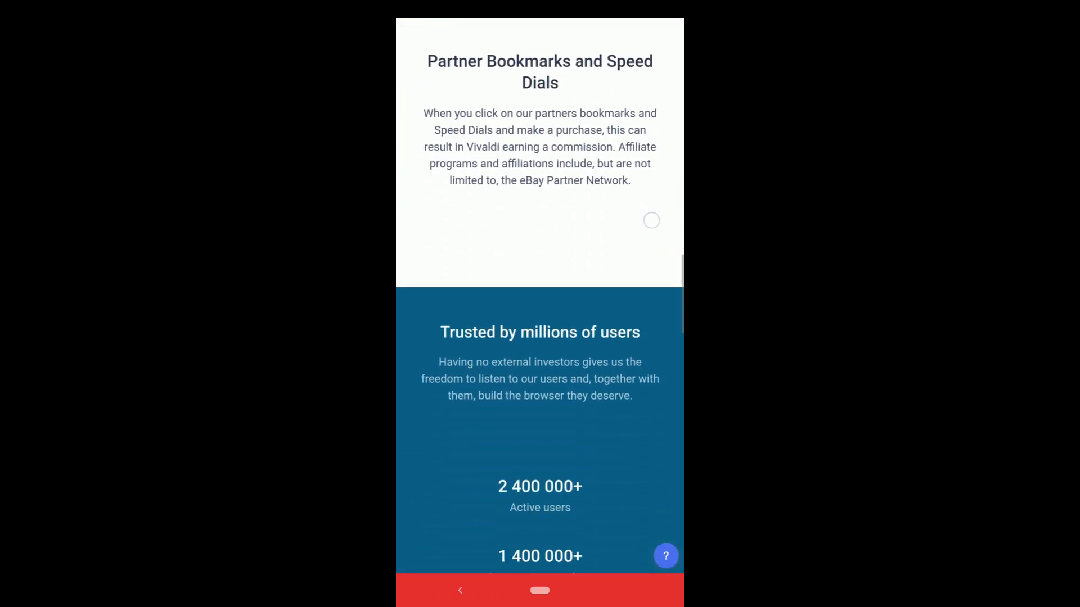